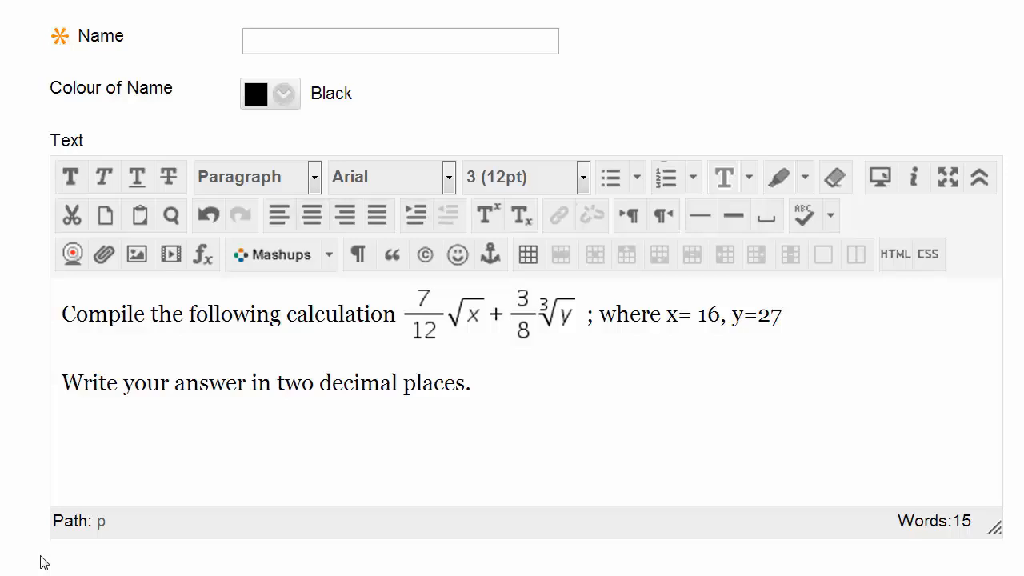
pyautogui.moveTo(49, 552)
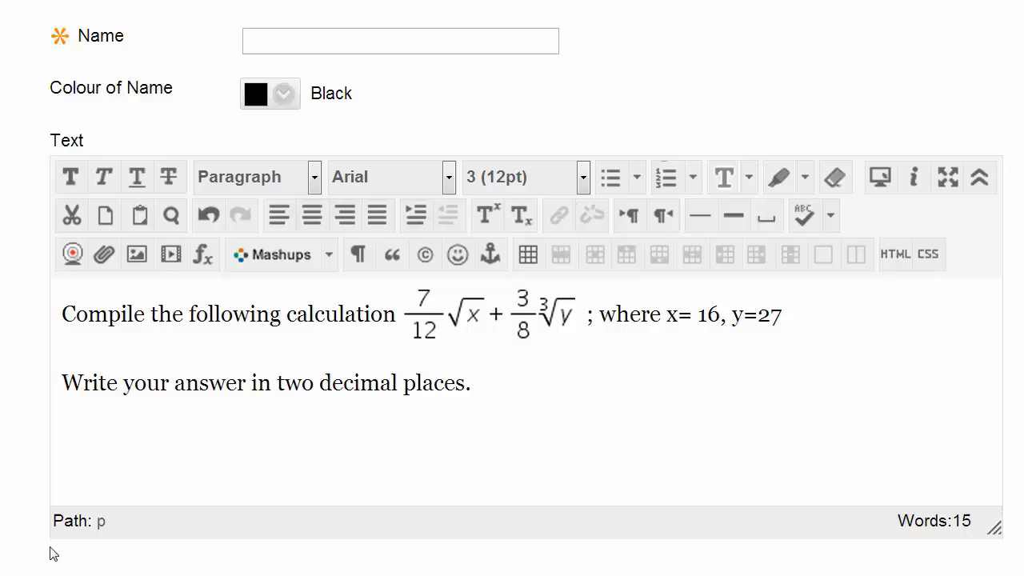
pyautogui.moveTo(210, 282)
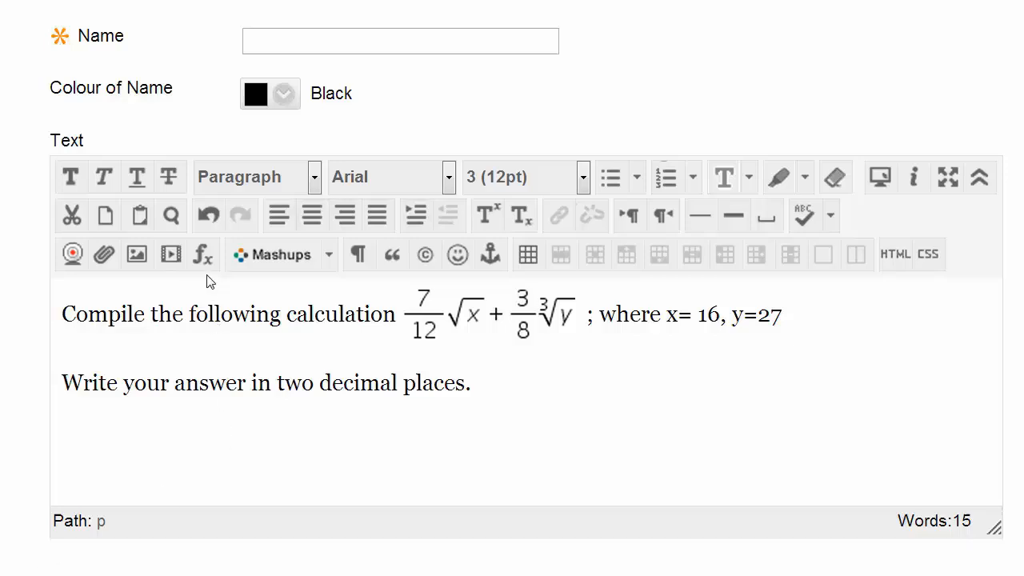
pyautogui.moveTo(203, 254)
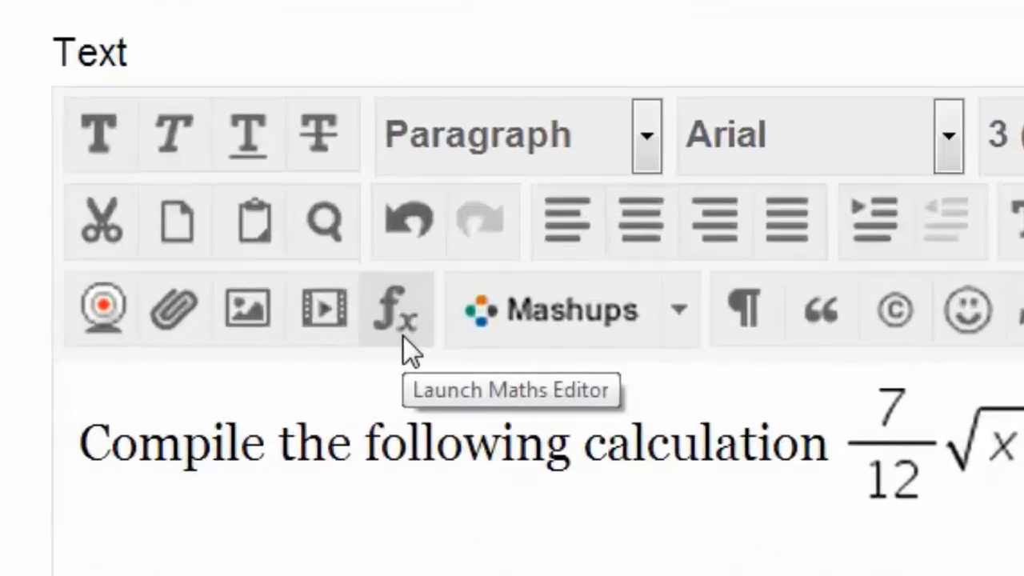
# Step: Launch the WIRIS maths editor and enlarge its window to show every symbol group
pyautogui.click(395, 310)
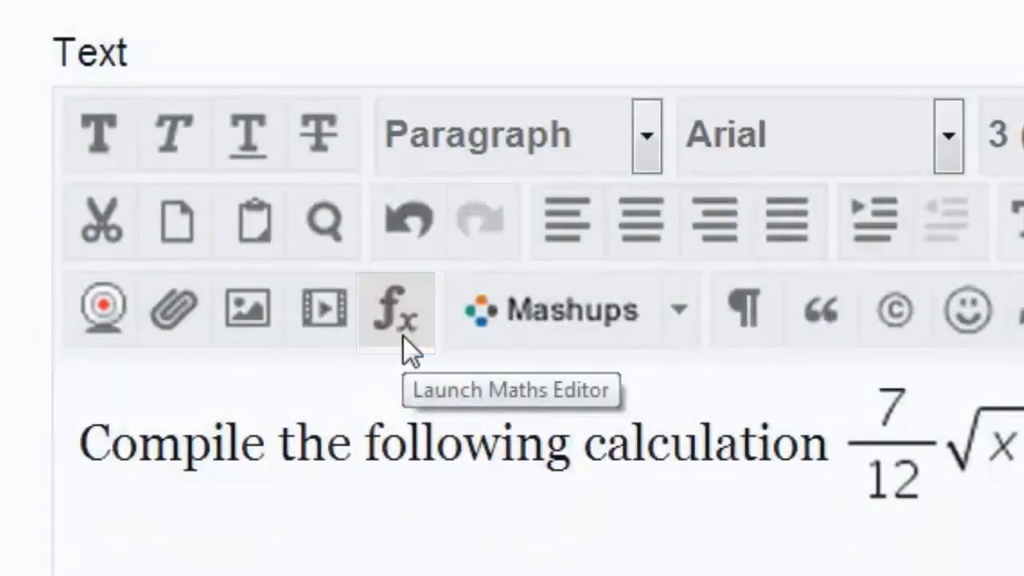
pyautogui.click(395, 311)
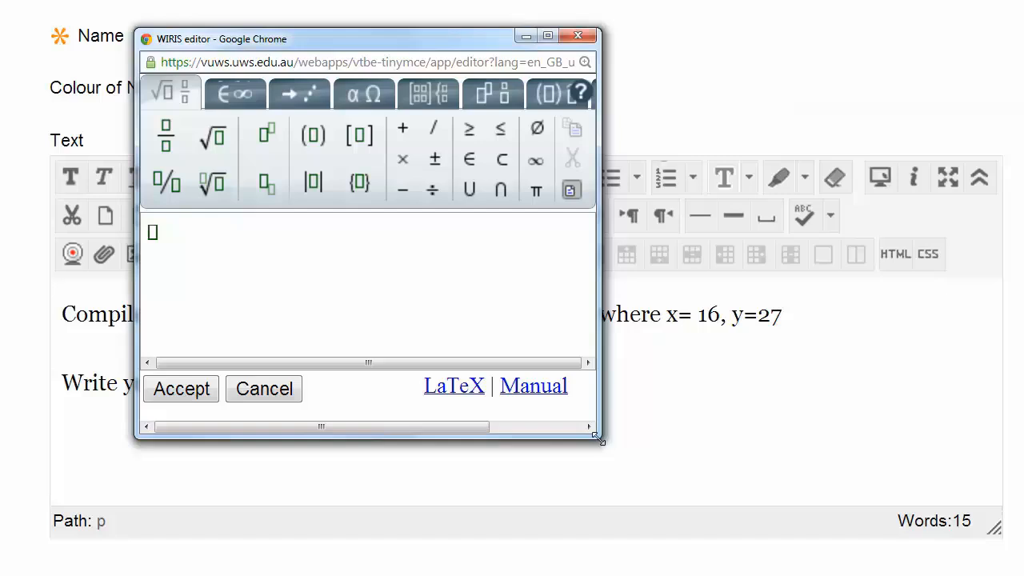
pyautogui.moveTo(599, 439); pyautogui.dragTo(901, 494)
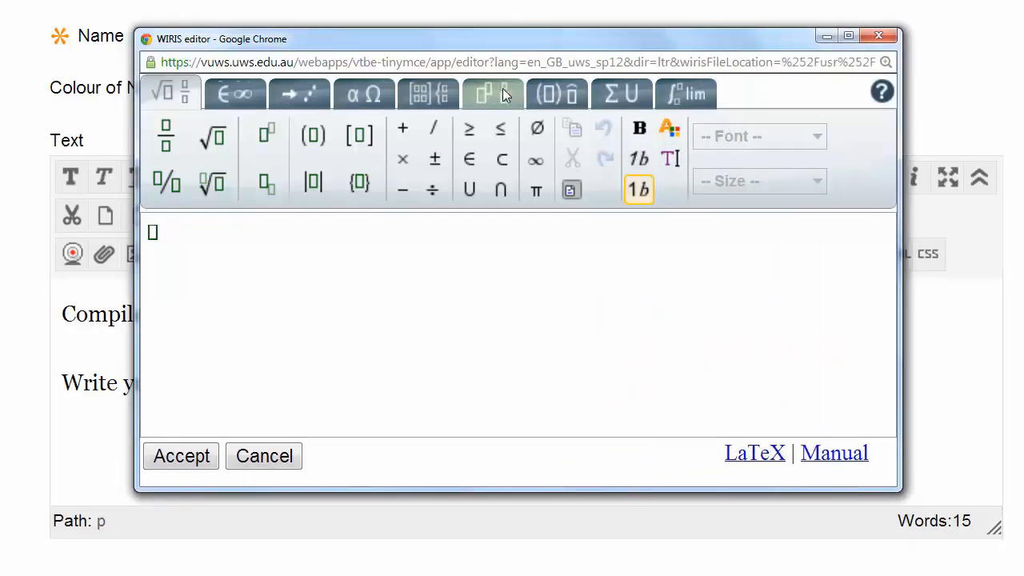
pyautogui.moveTo(686, 93)
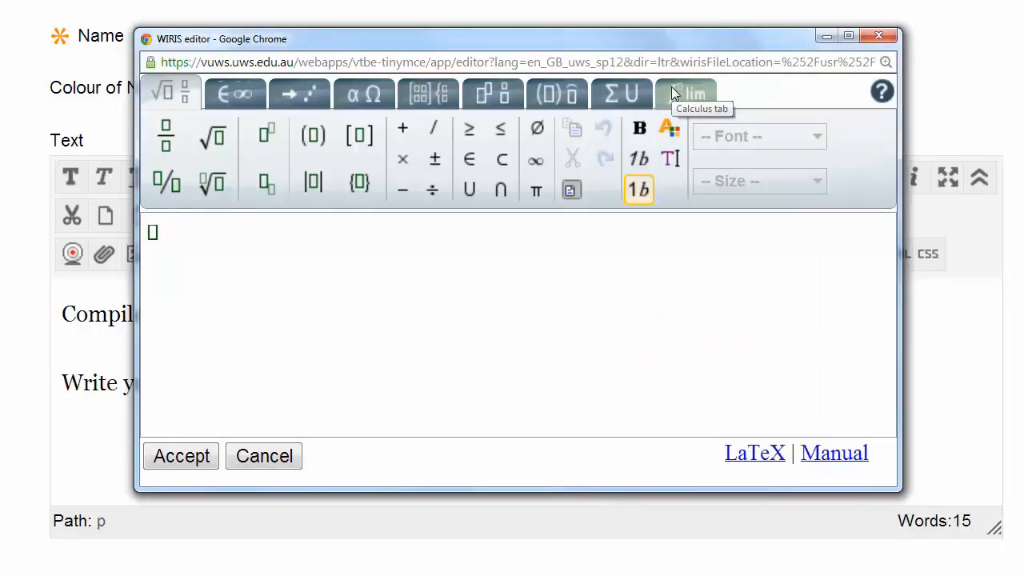
pyautogui.moveTo(528, 309)
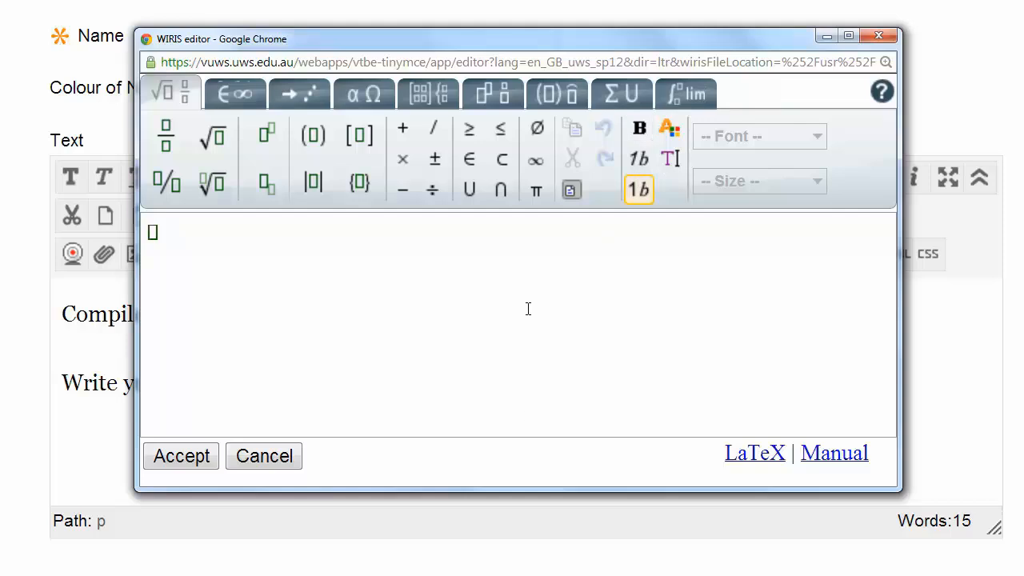
pyautogui.moveTo(503, 336)
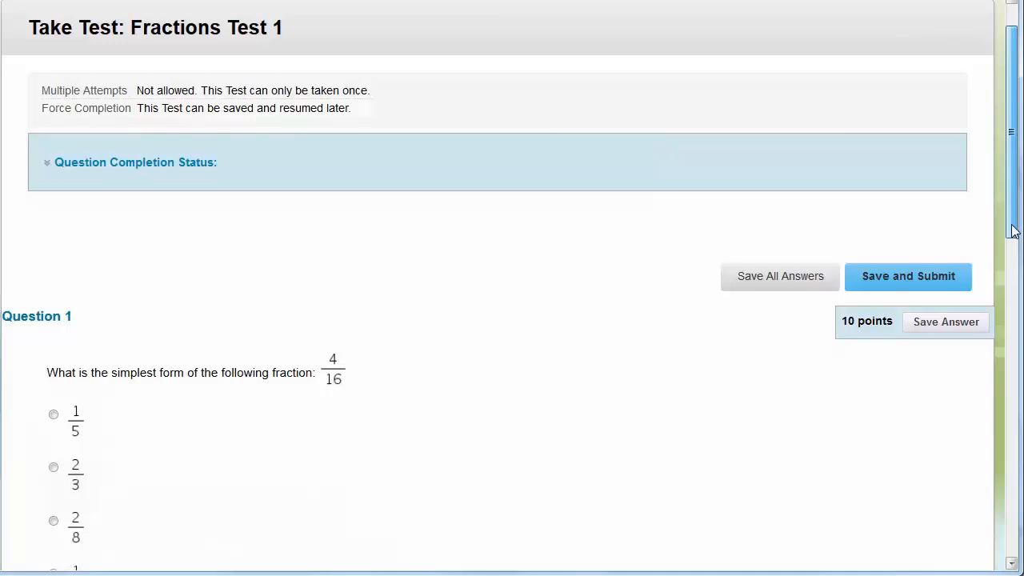
# Step: Scroll through the fraction questions of Fractions Test 1
pyautogui.scroll(-3)
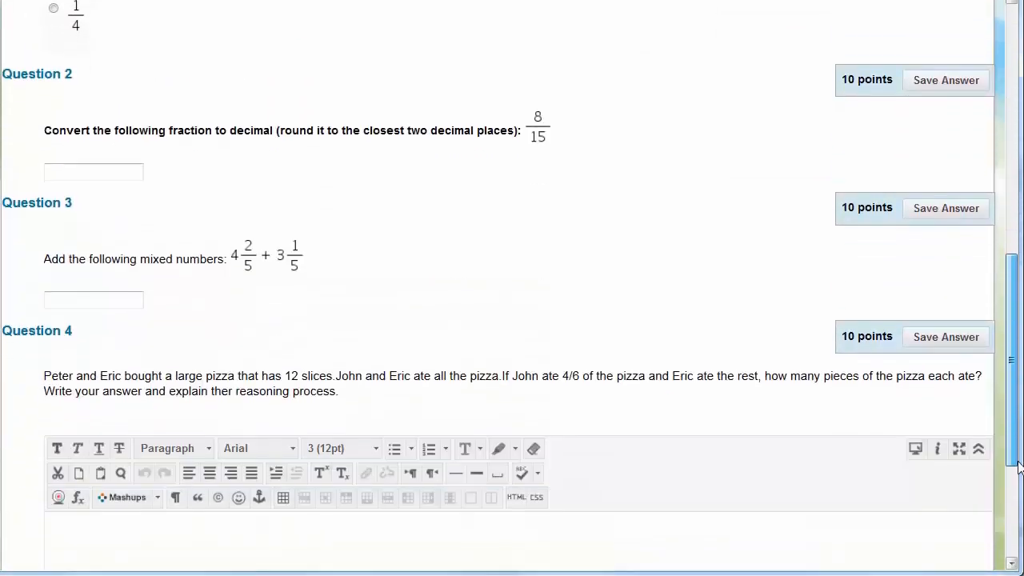
pyautogui.scroll(-3)
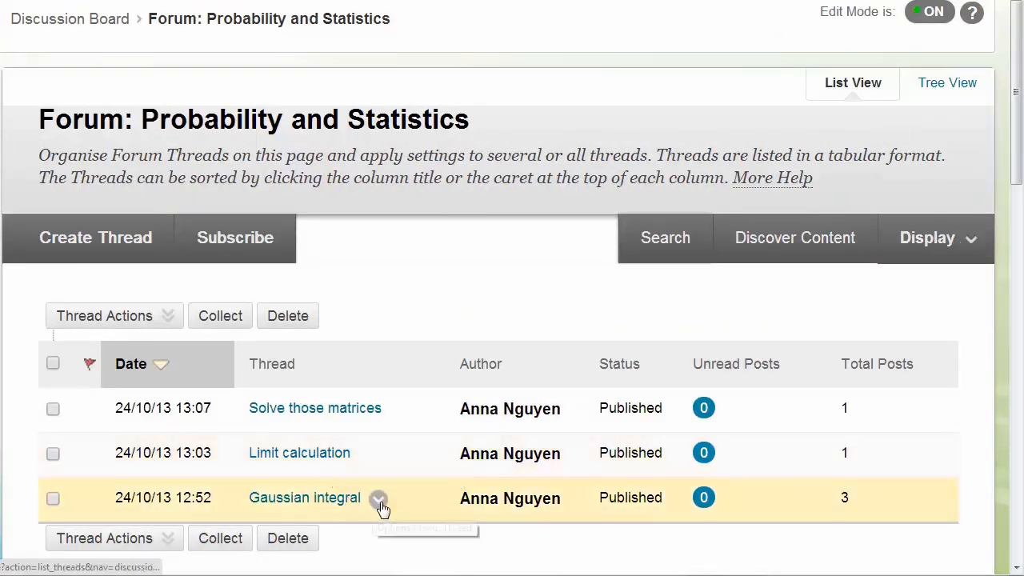
# Step: Open the Gaussian integral thread's options, then scroll through the Limits blog definition
pyautogui.click(304, 497)
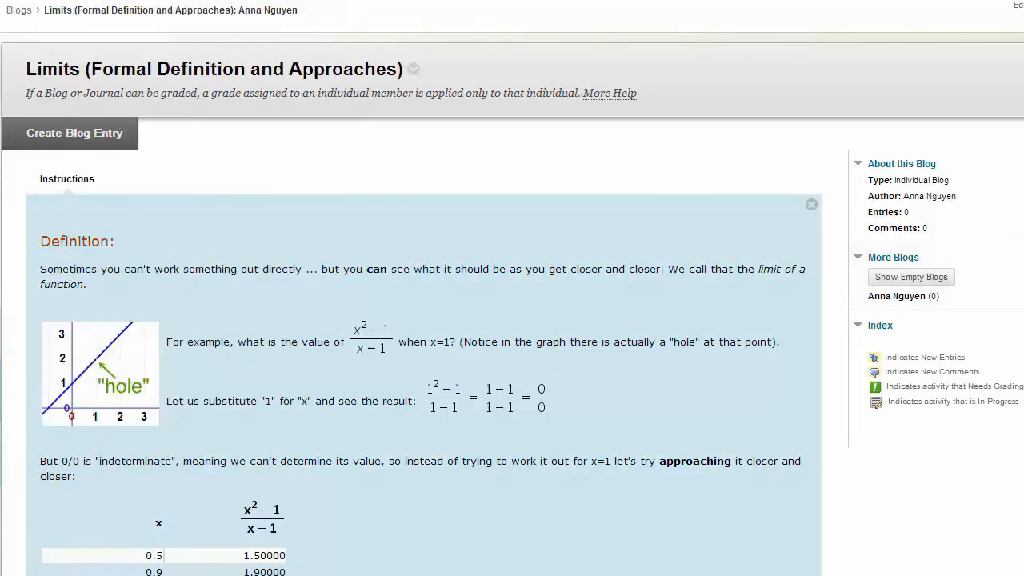
pyautogui.scroll(-3)
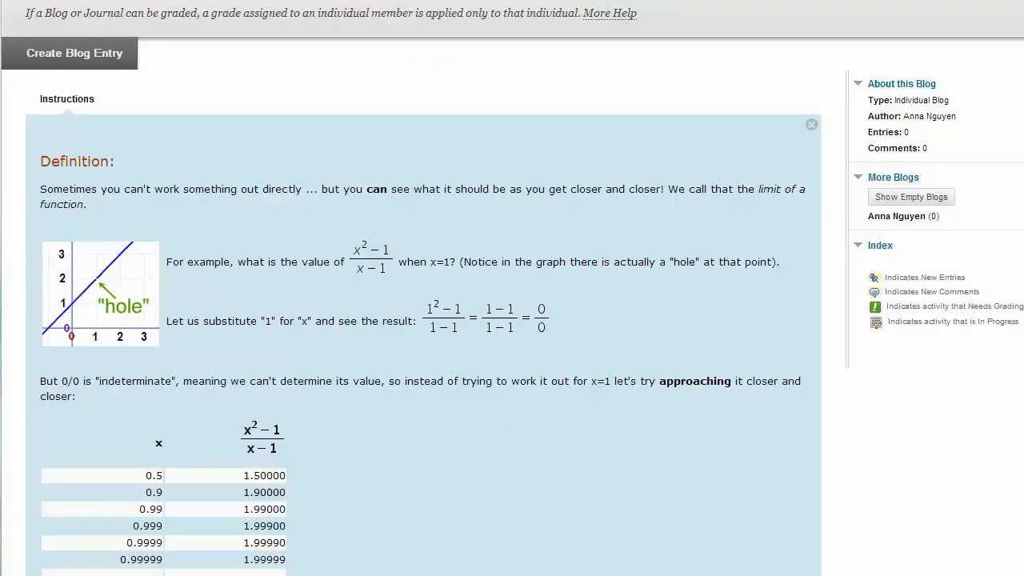
pyautogui.scroll(-3)
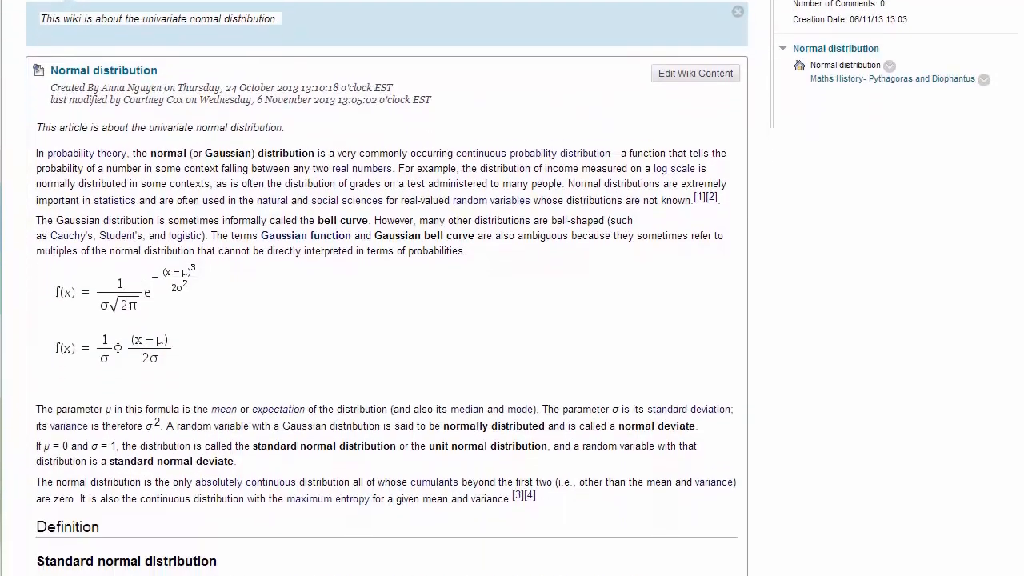
# Step: Scroll down to the Normal distribution wiki's two Gaussian formulas
pyautogui.scroll(-3)
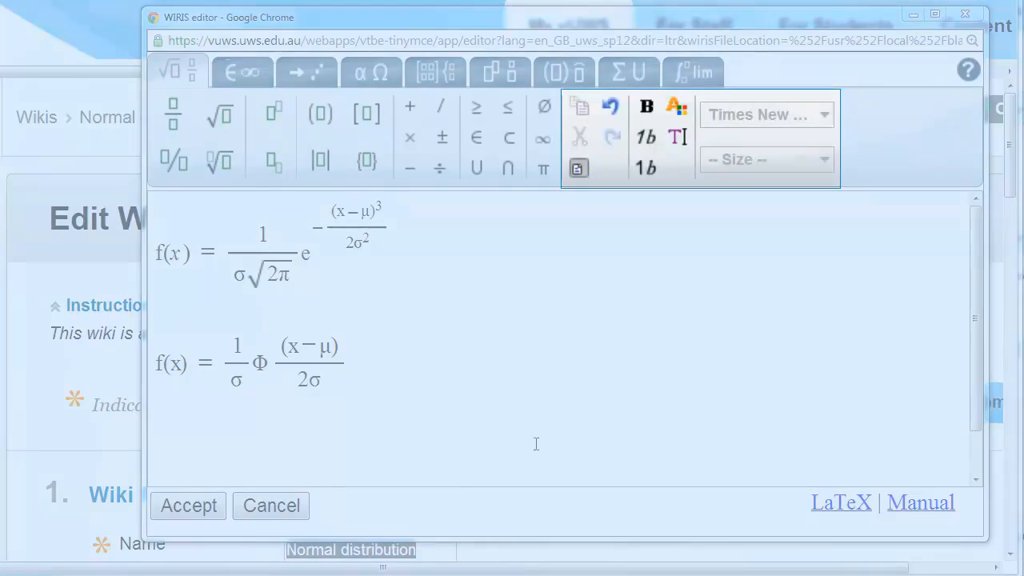
pyautogui.moveTo(434, 379)
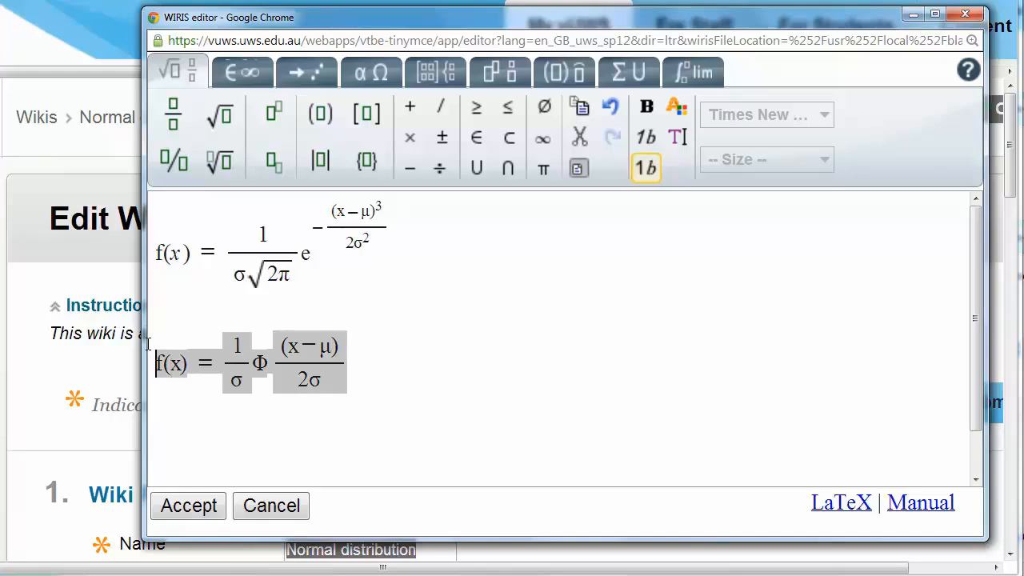
pyautogui.moveTo(677, 137)
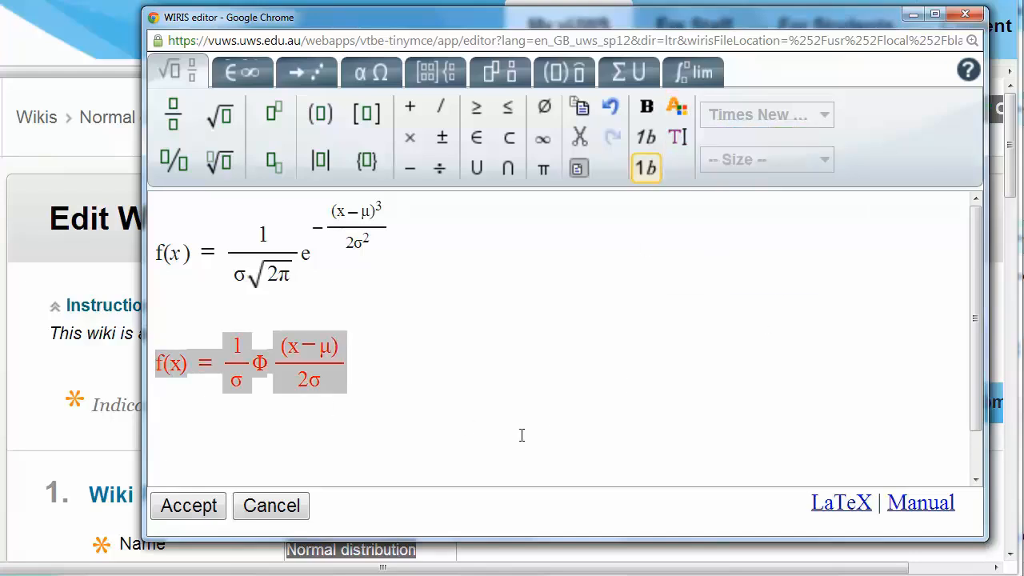
# Step: Deselect the second Gaussian formula now shown in red
pyautogui.click(392, 460)
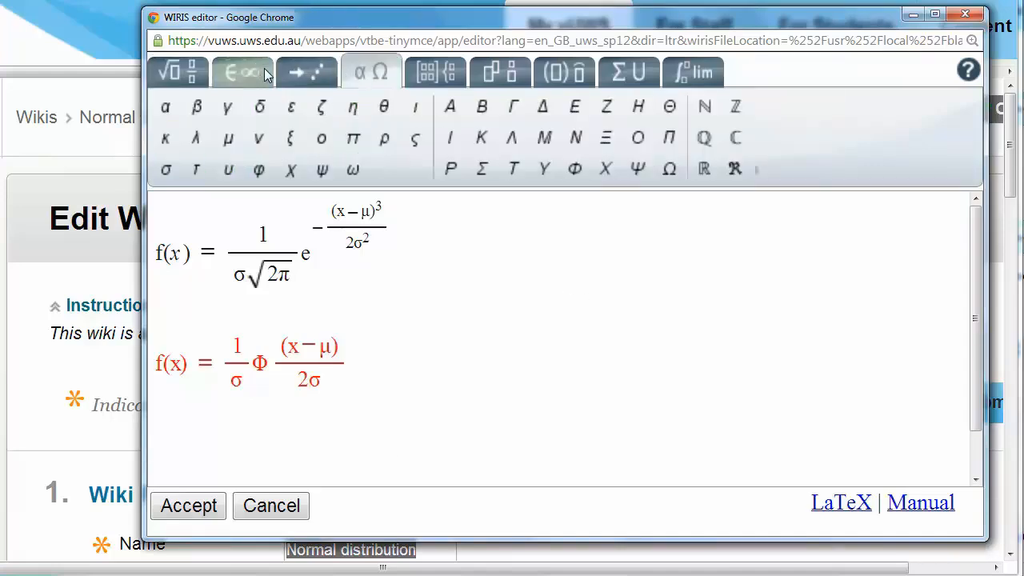
# Step: Show the WIRIS operator symbols group
pyautogui.click(242, 71)
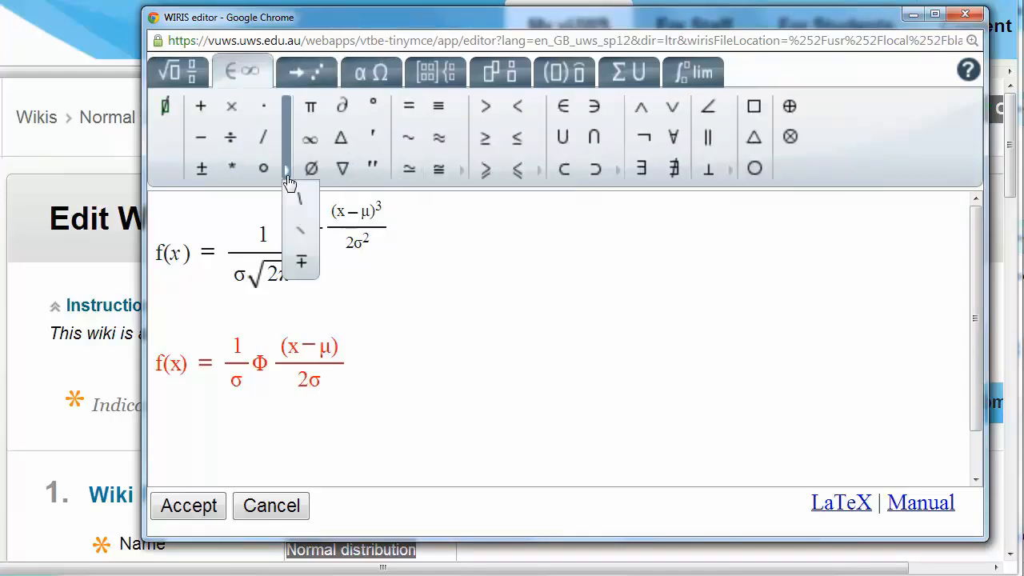
pyautogui.moveTo(540, 184)
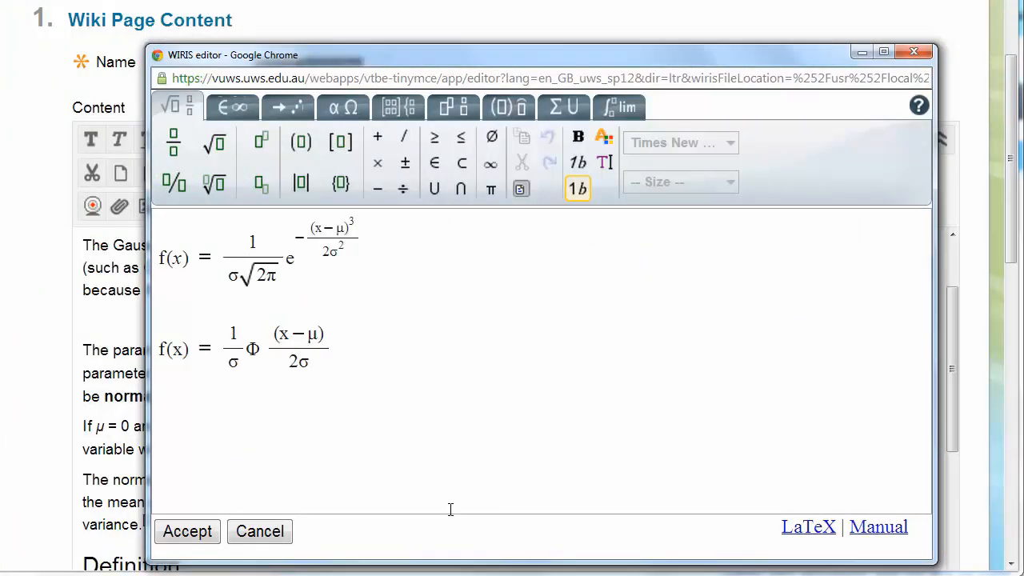
pyautogui.moveTo(187, 532)
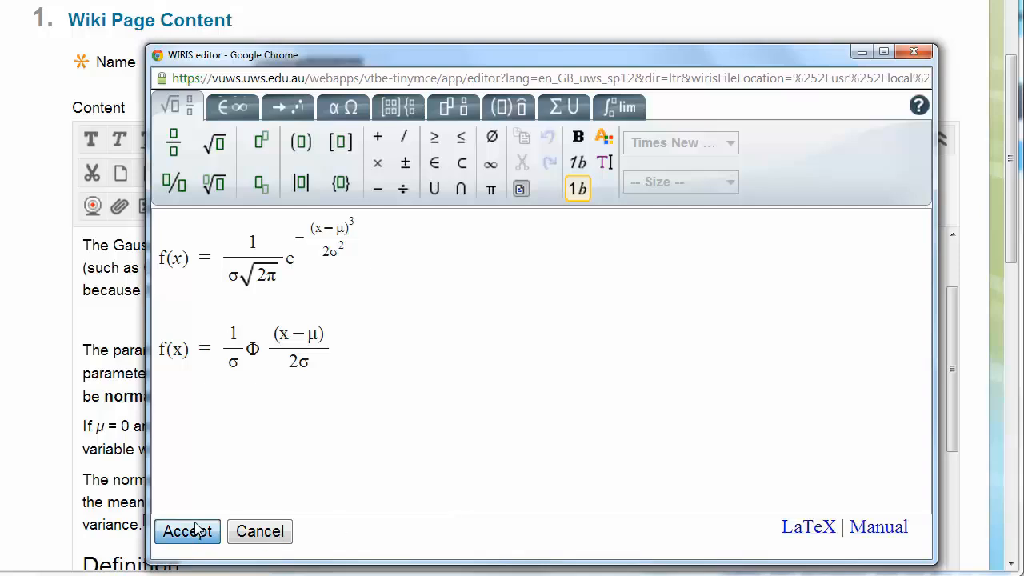
# Step: Accept the edits so both Gaussian formulas return to the wiki page
pyautogui.click(186, 531)
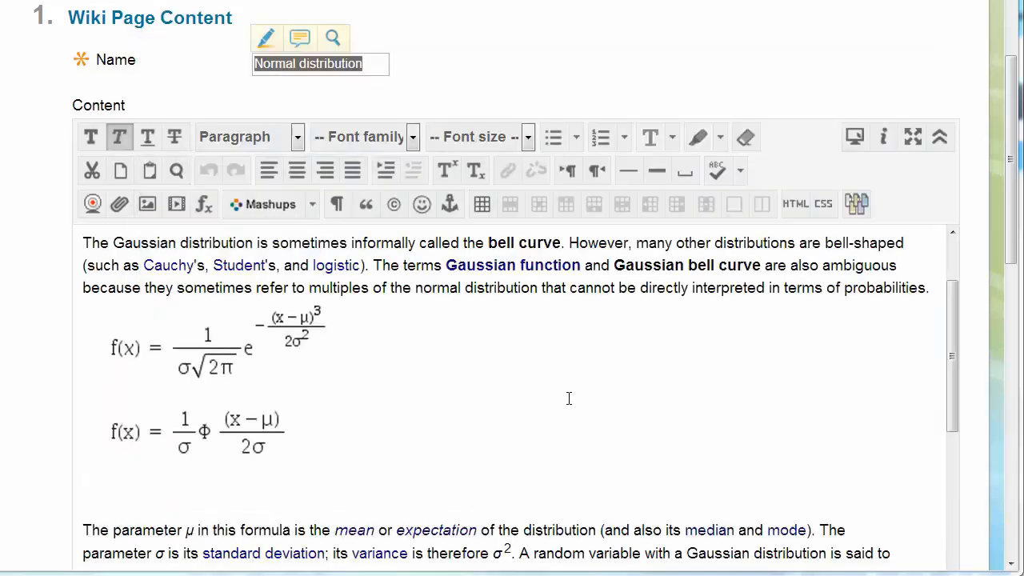
pyautogui.moveTo(574, 413)
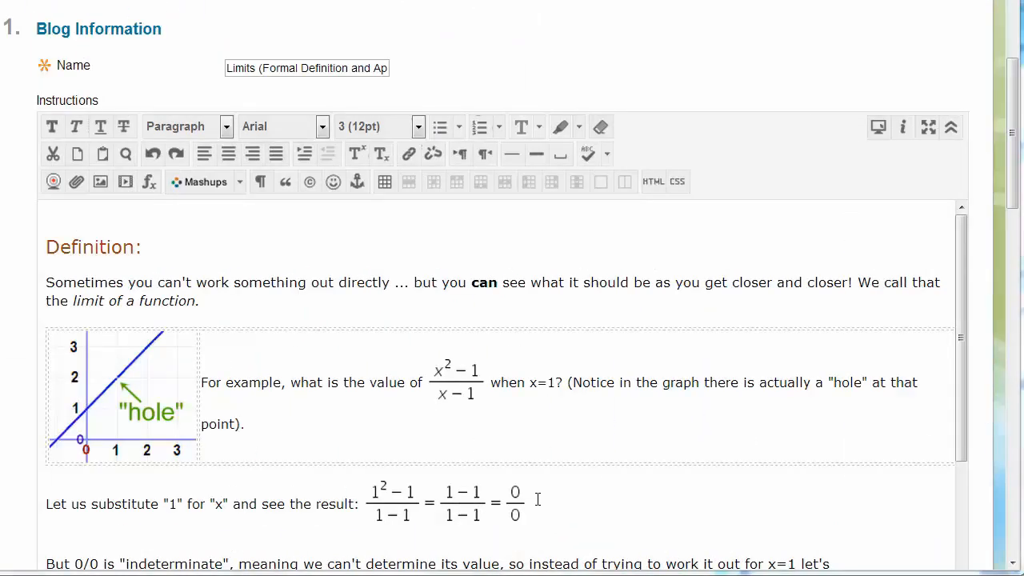
pyautogui.moveTo(545, 470)
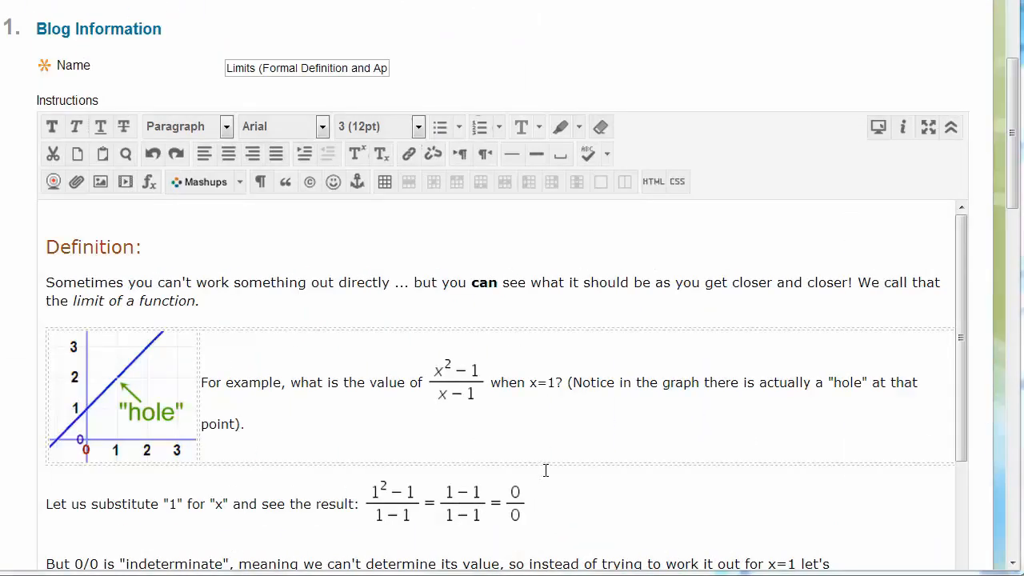
# Step: Scroll up and select the fraction formula in the Limits example
pyautogui.scroll(3)
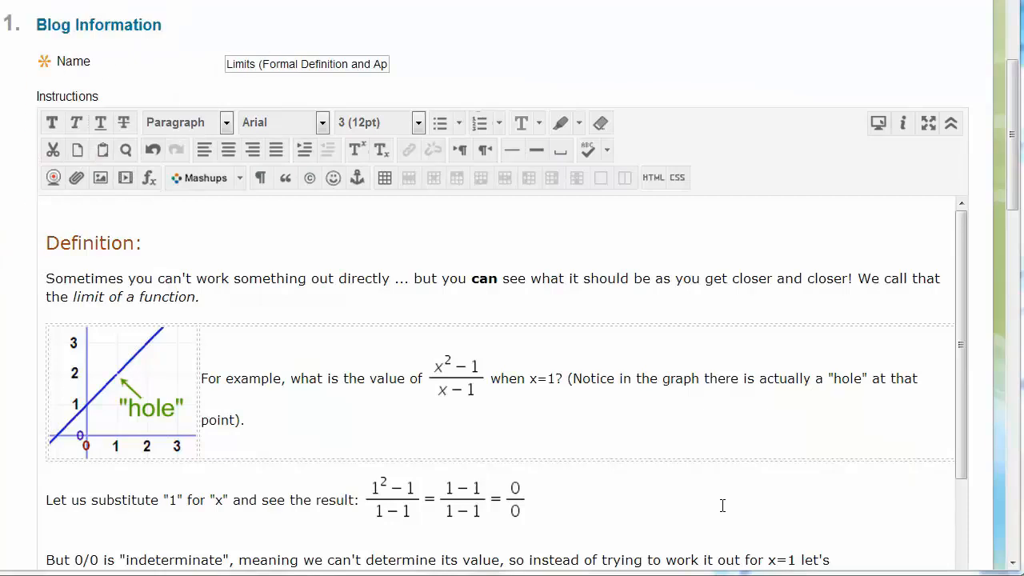
pyautogui.moveTo(444, 383)
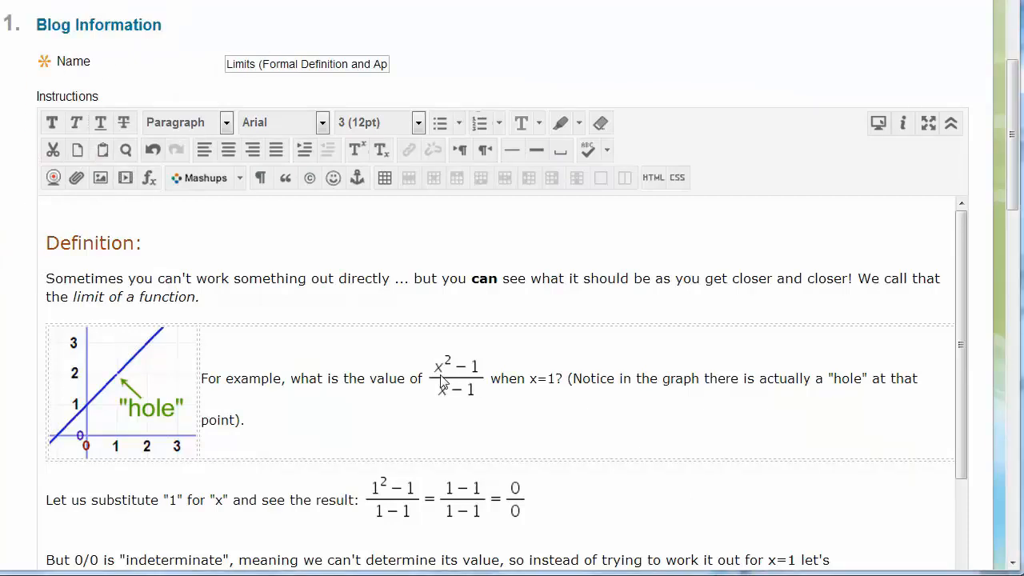
pyautogui.click(457, 372)
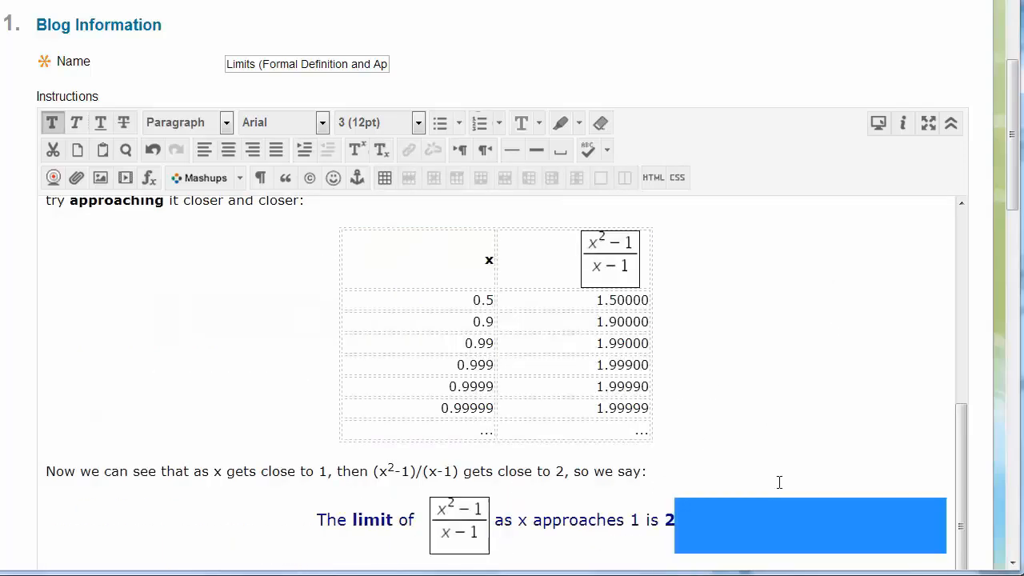
# Step: Move the integral-and-sum formula below the limit line and reopen it for editing
pyautogui.scroll(-3)
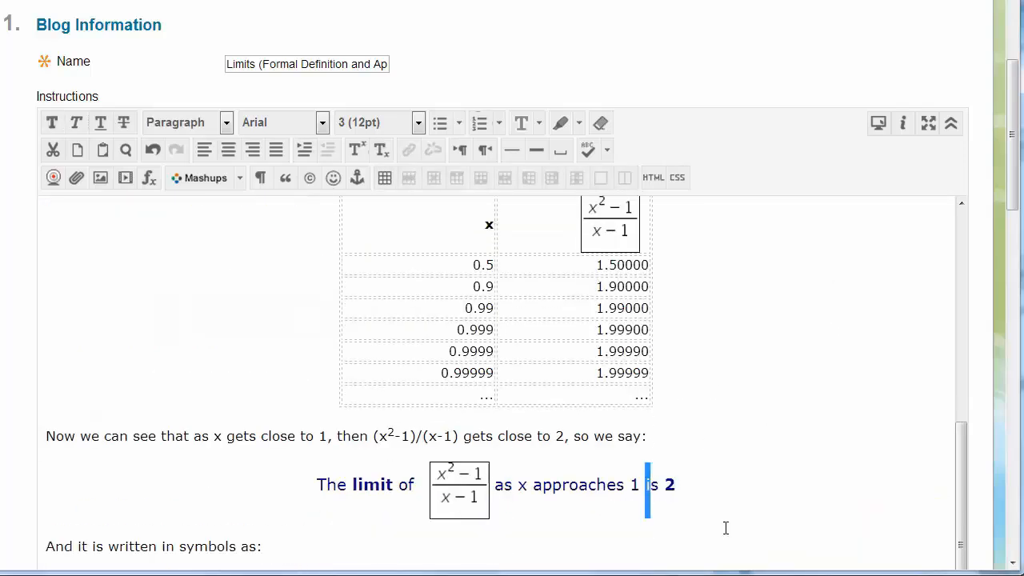
pyautogui.press('ctrl+x')
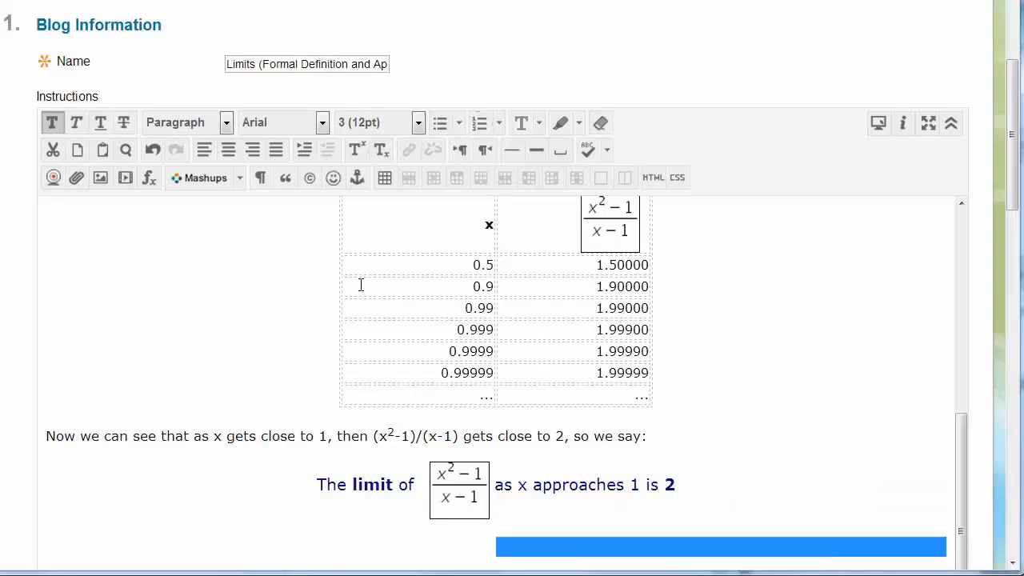
pyautogui.scroll(-3)
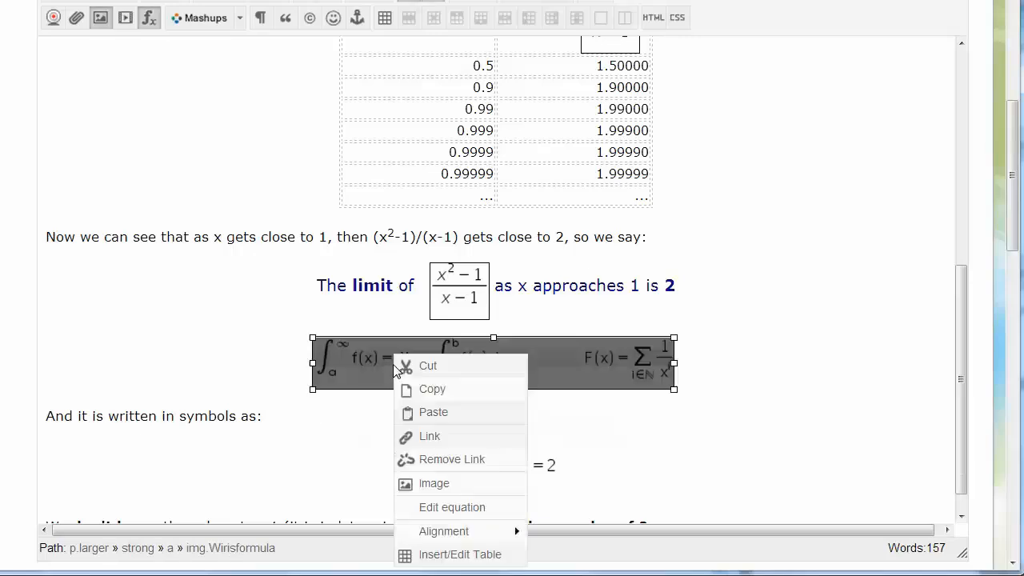
pyautogui.click(452, 507)
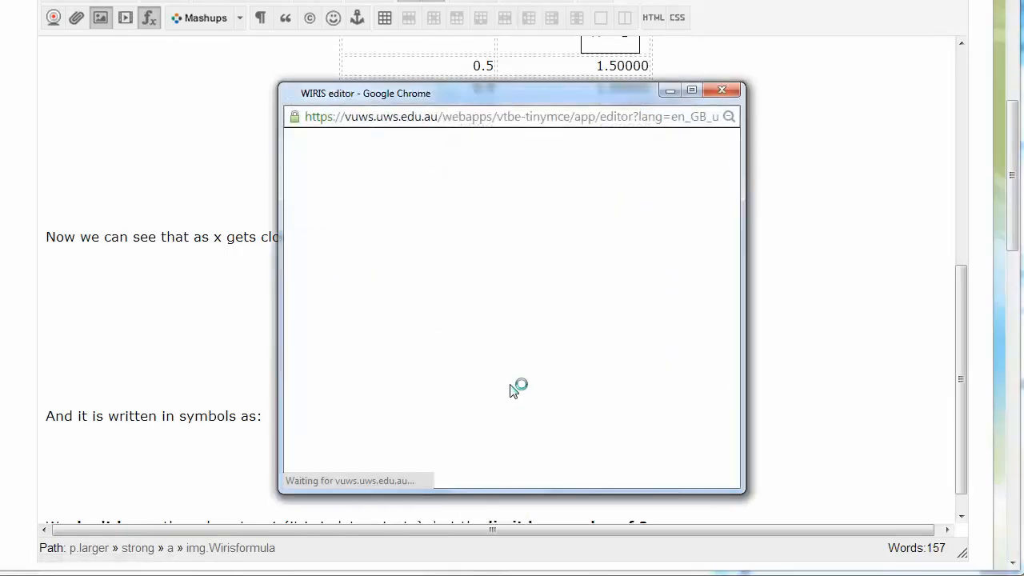